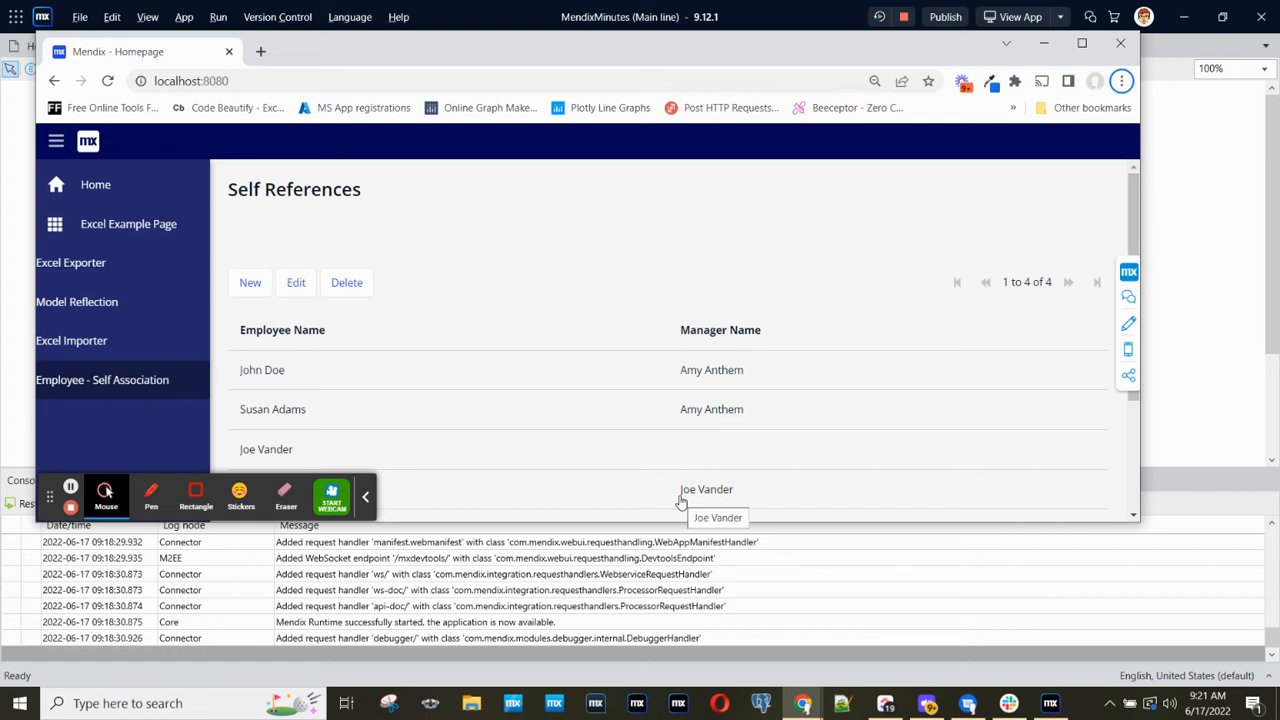
mouse_move(672, 456)
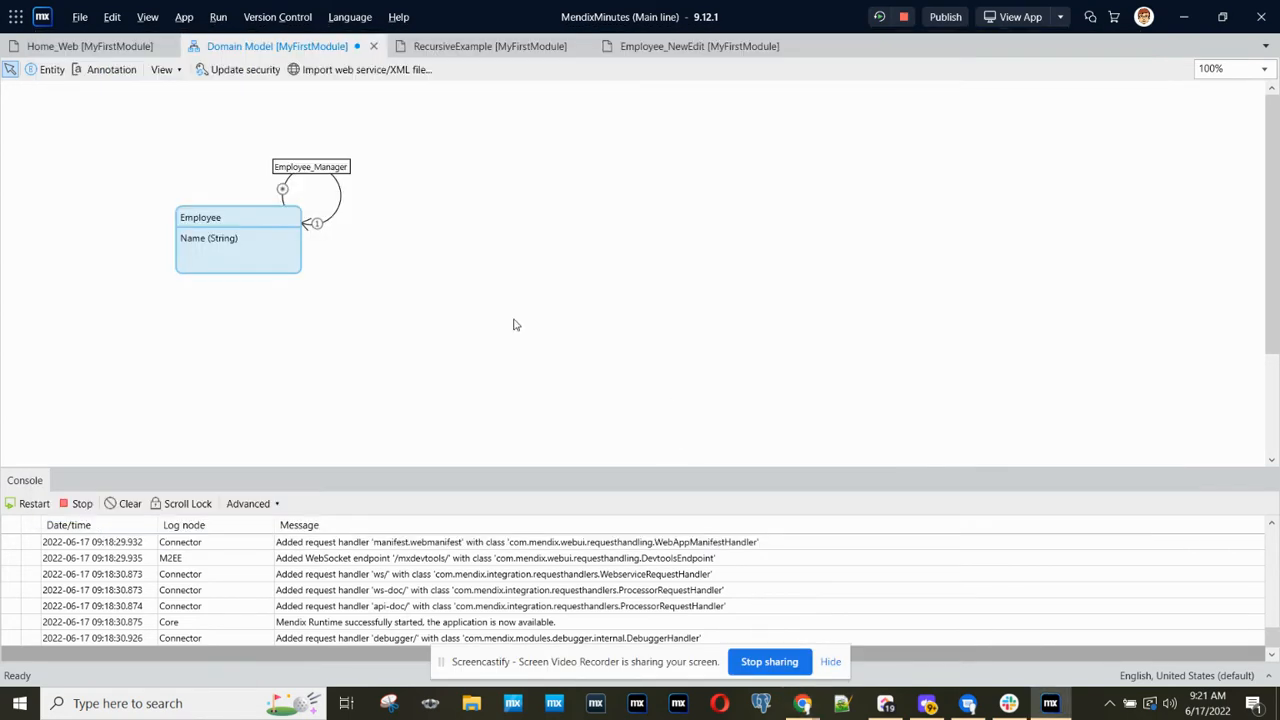
mouse_move(190, 344)
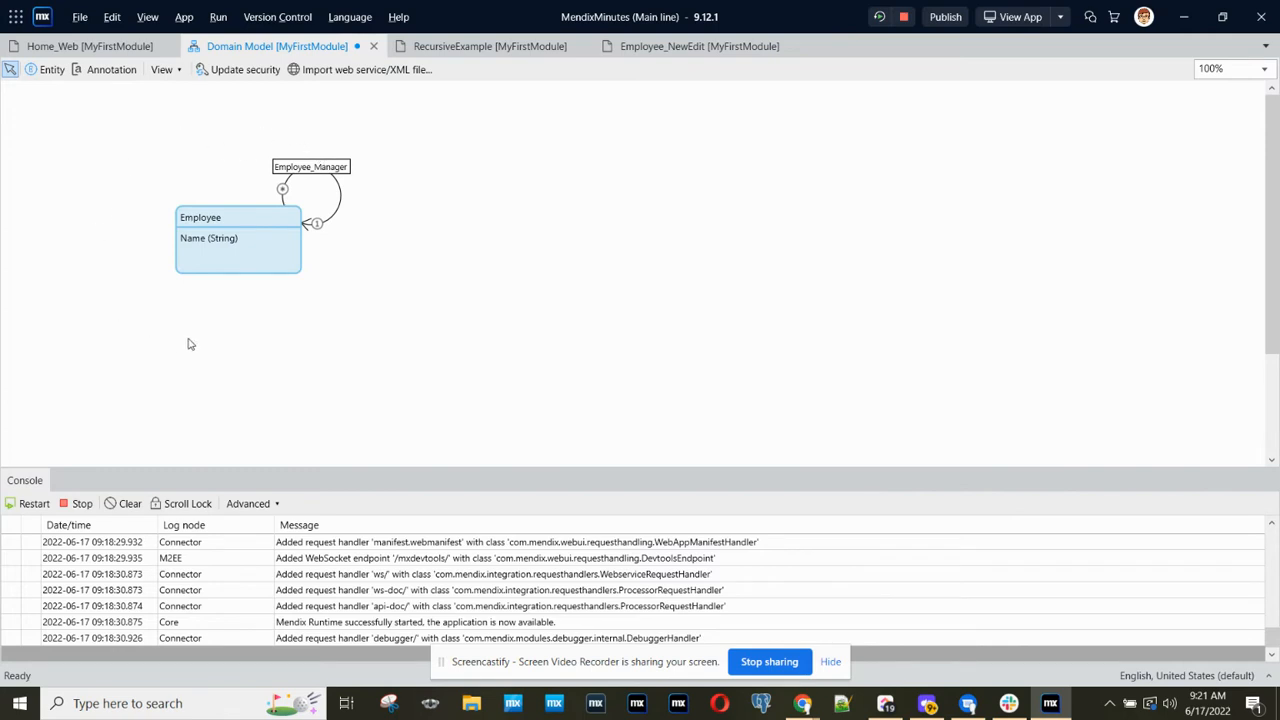
mouse_move(320, 176)
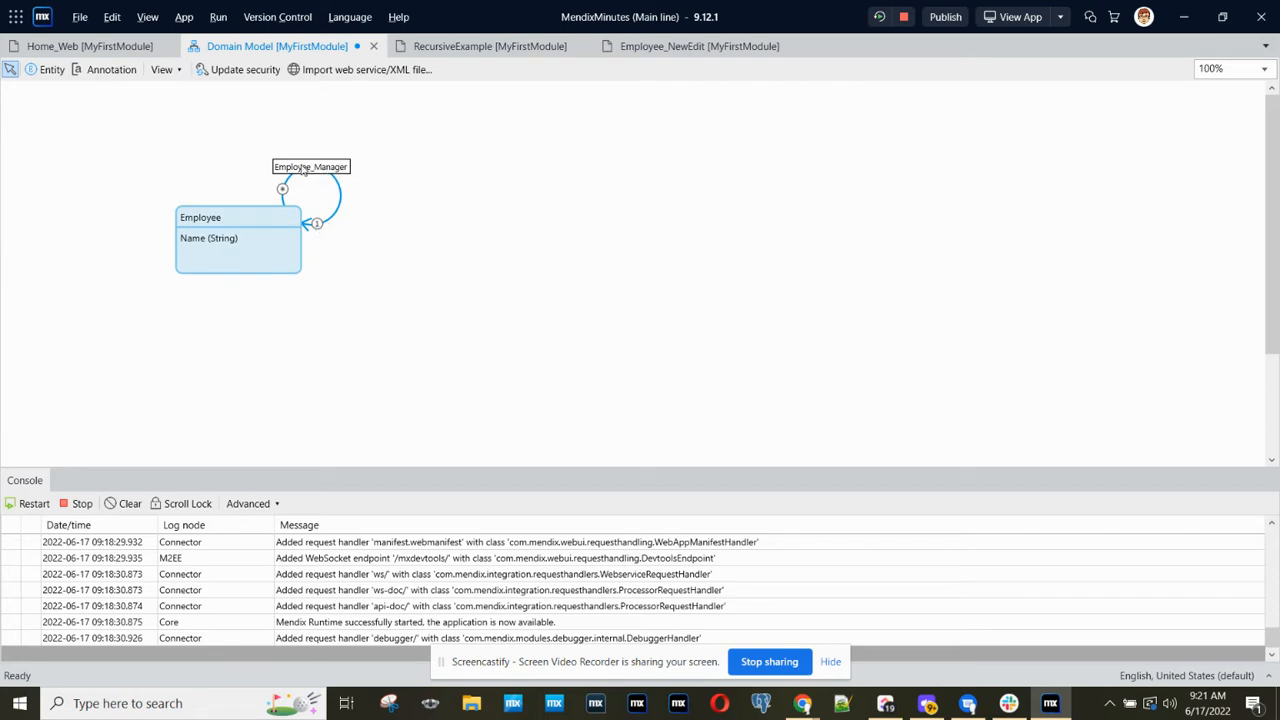
mouse_move(308, 170)
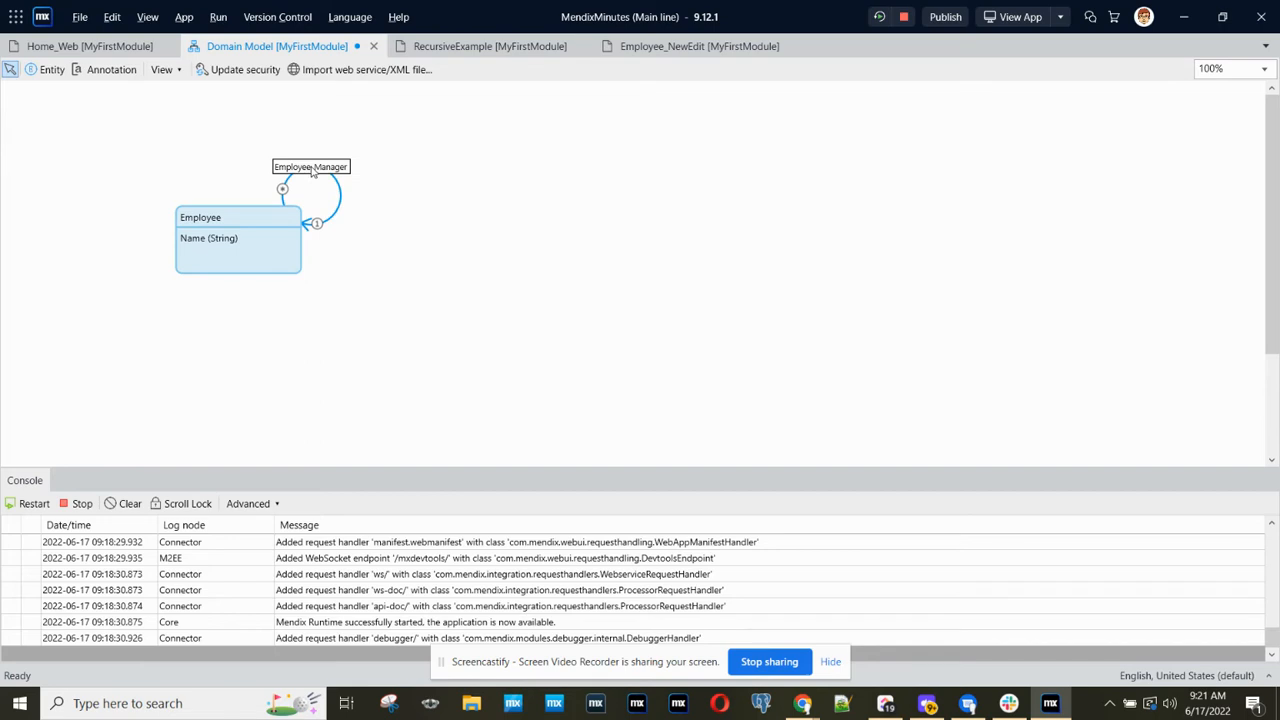
Review the Employee_Manager self-association's properties and dismiss them.
double_click(310, 166)
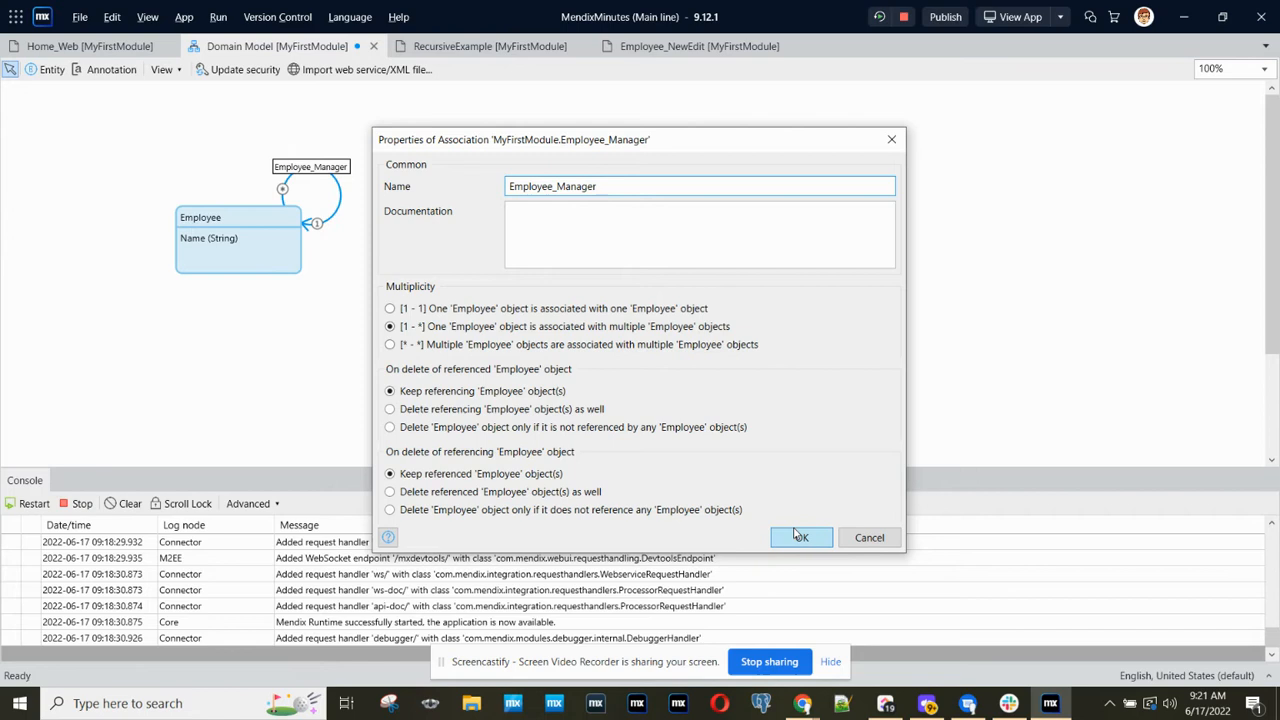
left_click(800, 536)
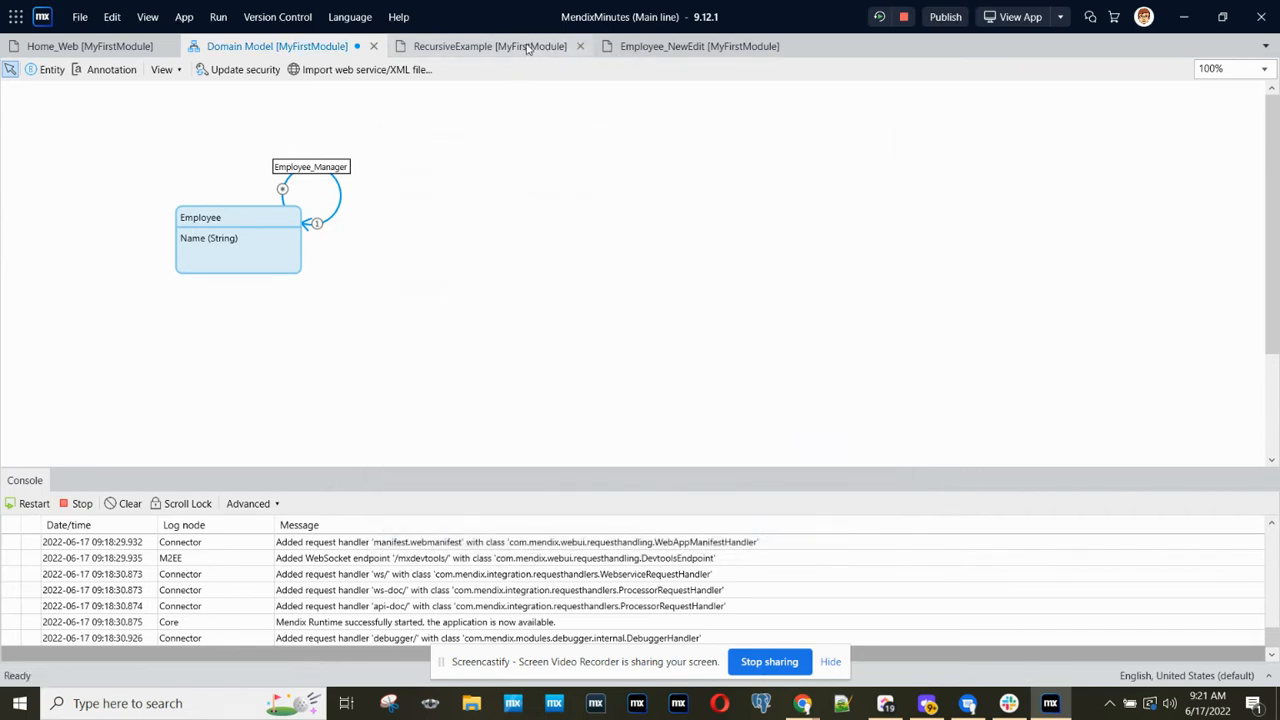
On RecursiveExample, check the employee grid's data source is Employee by XPath without constraint.
left_click(488, 46)
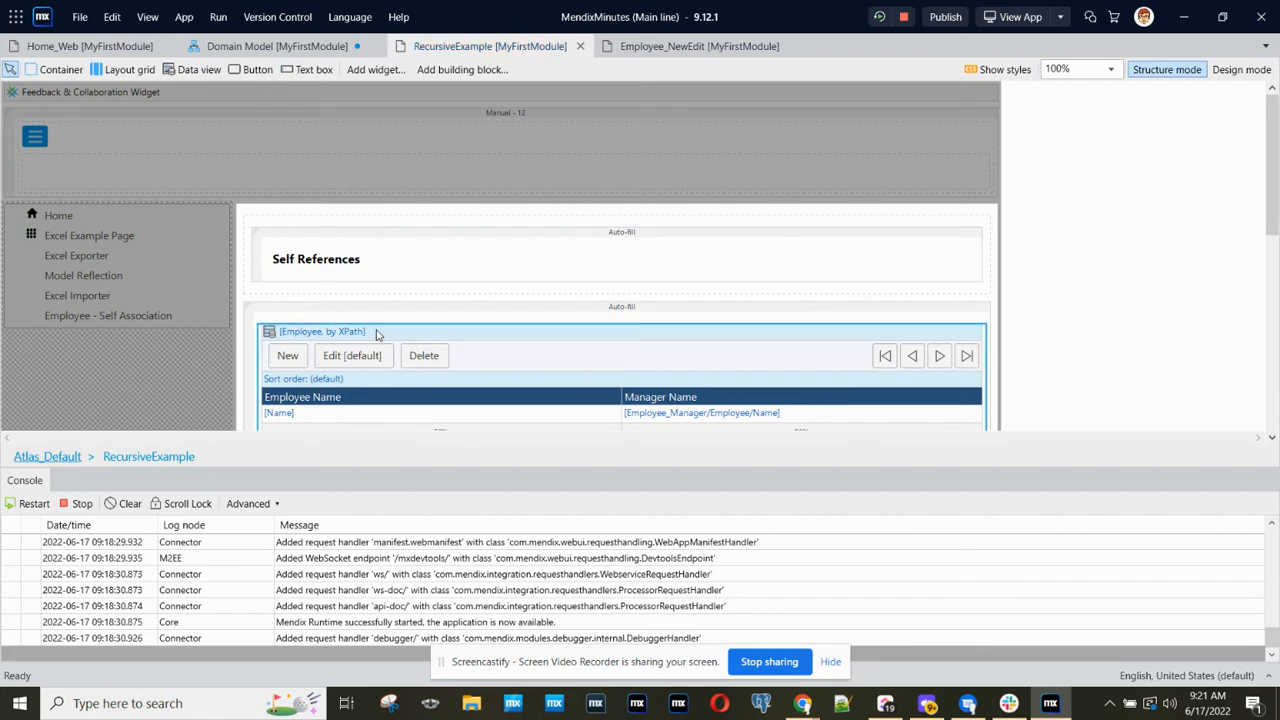
double_click(322, 332)
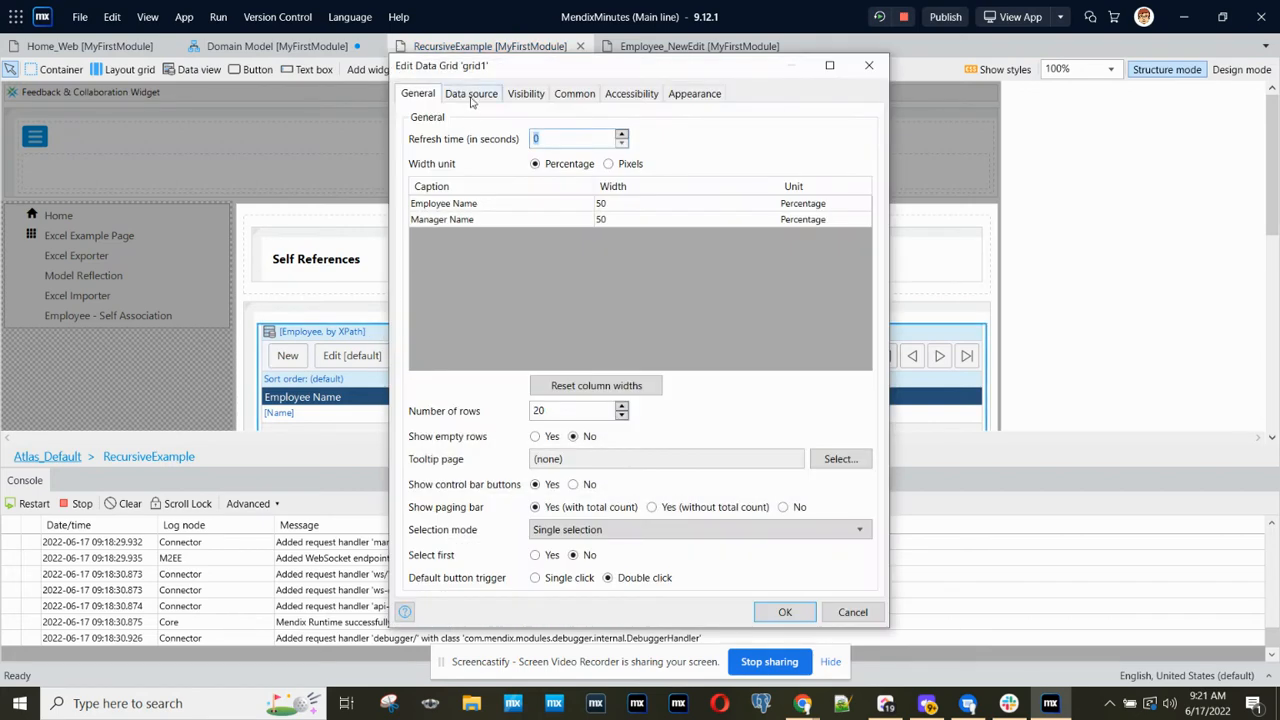
left_click(472, 94)
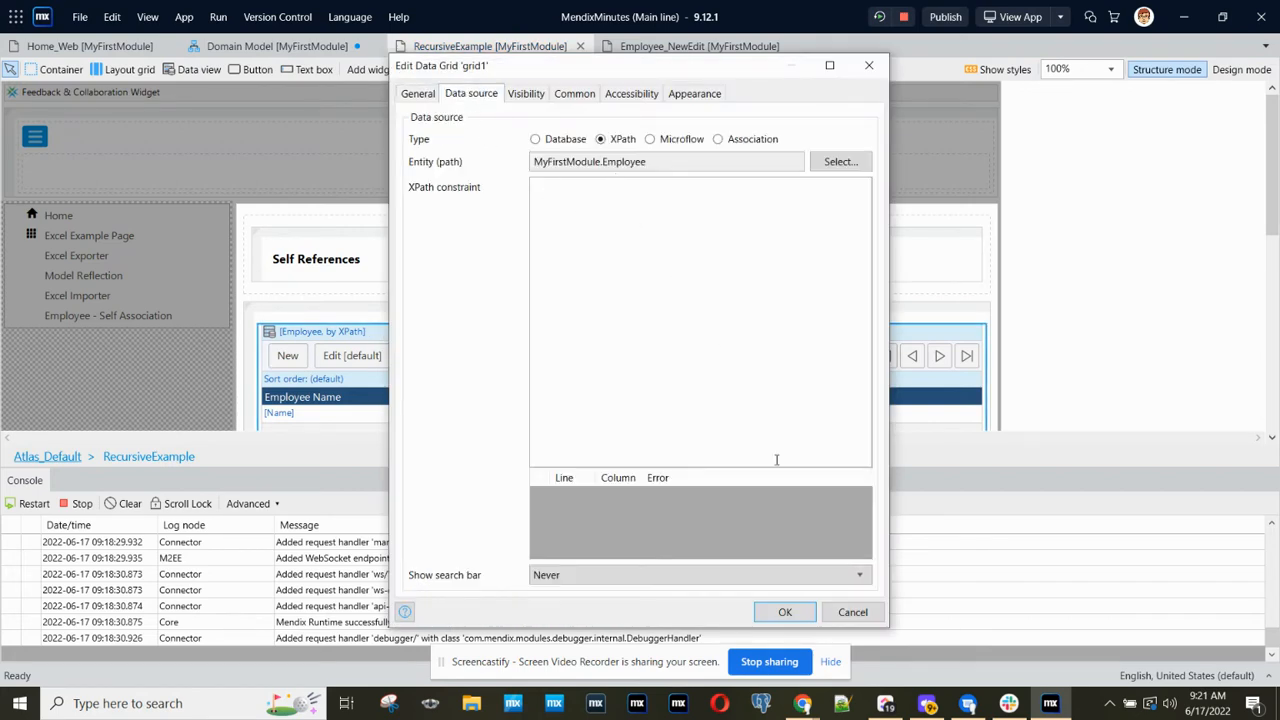
left_click(784, 612)
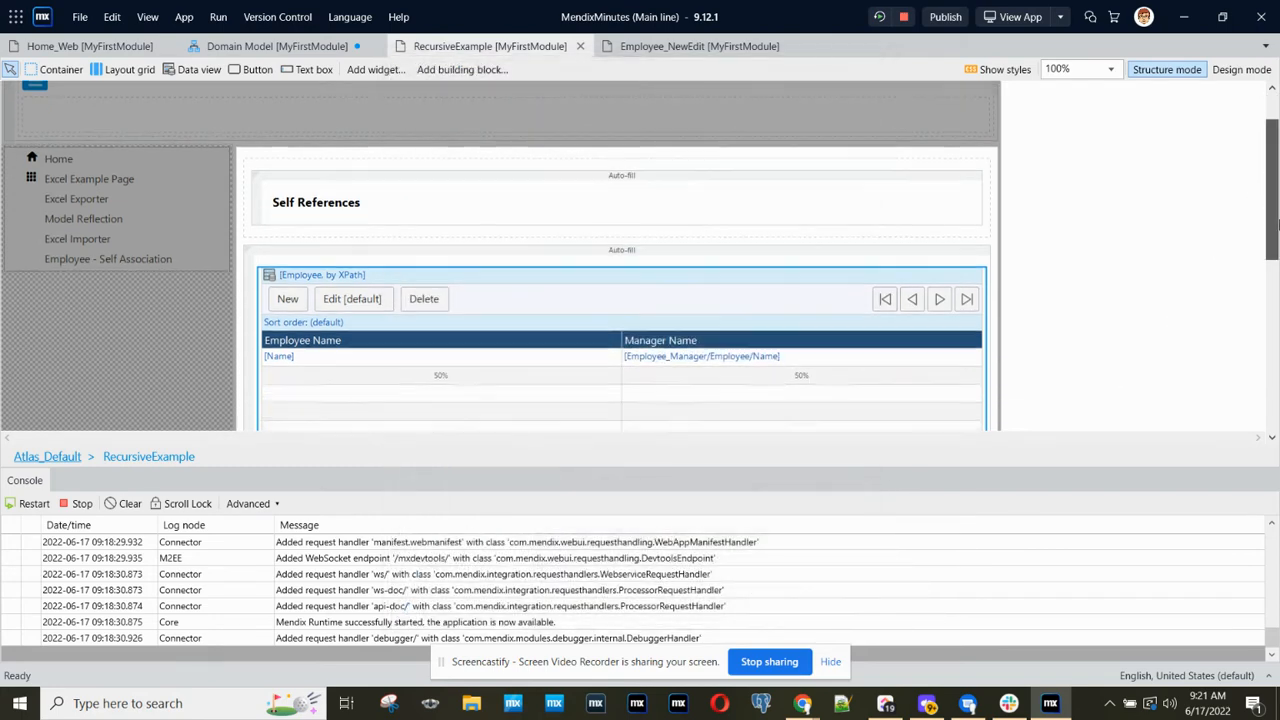
scroll("down", 3)
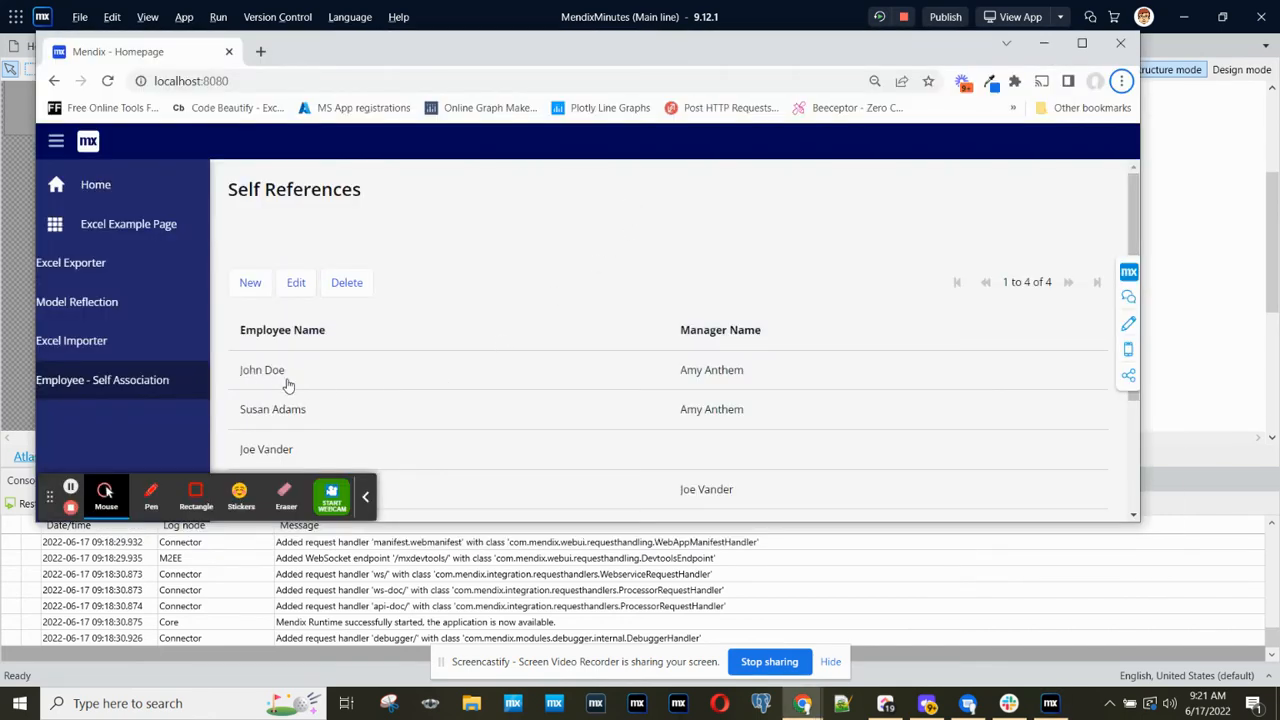
mouse_move(764, 376)
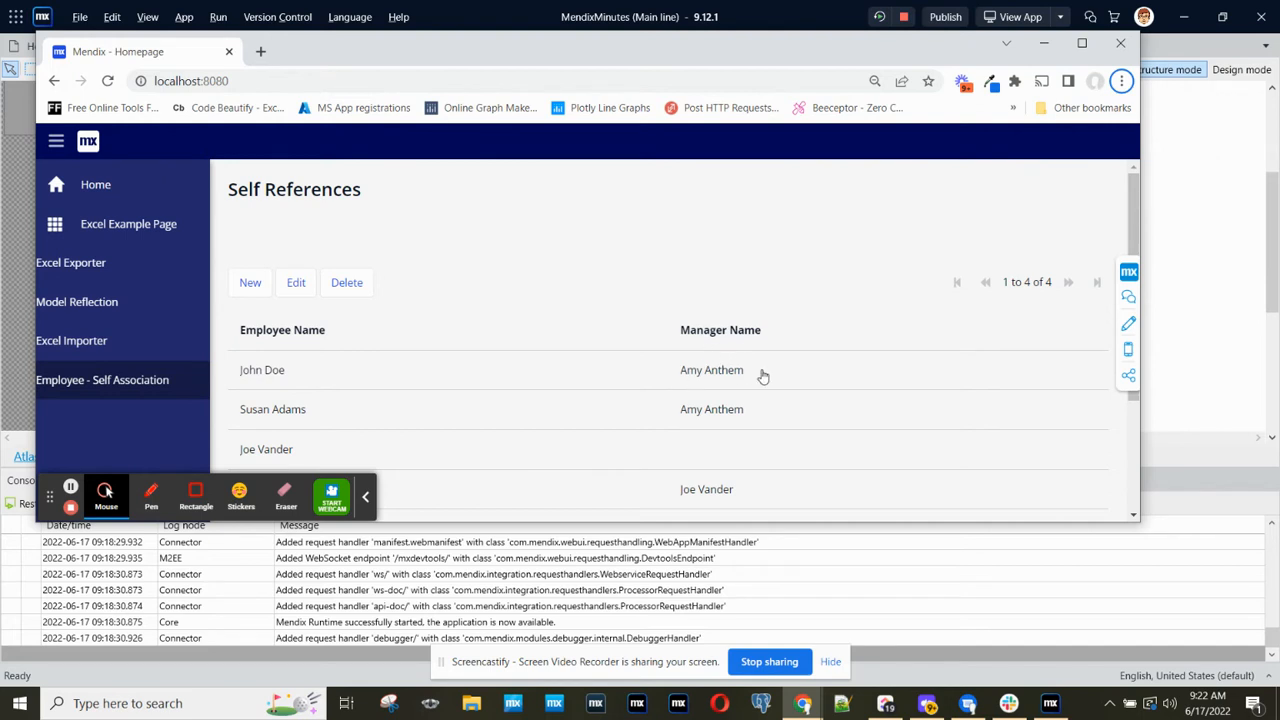
mouse_move(372, 498)
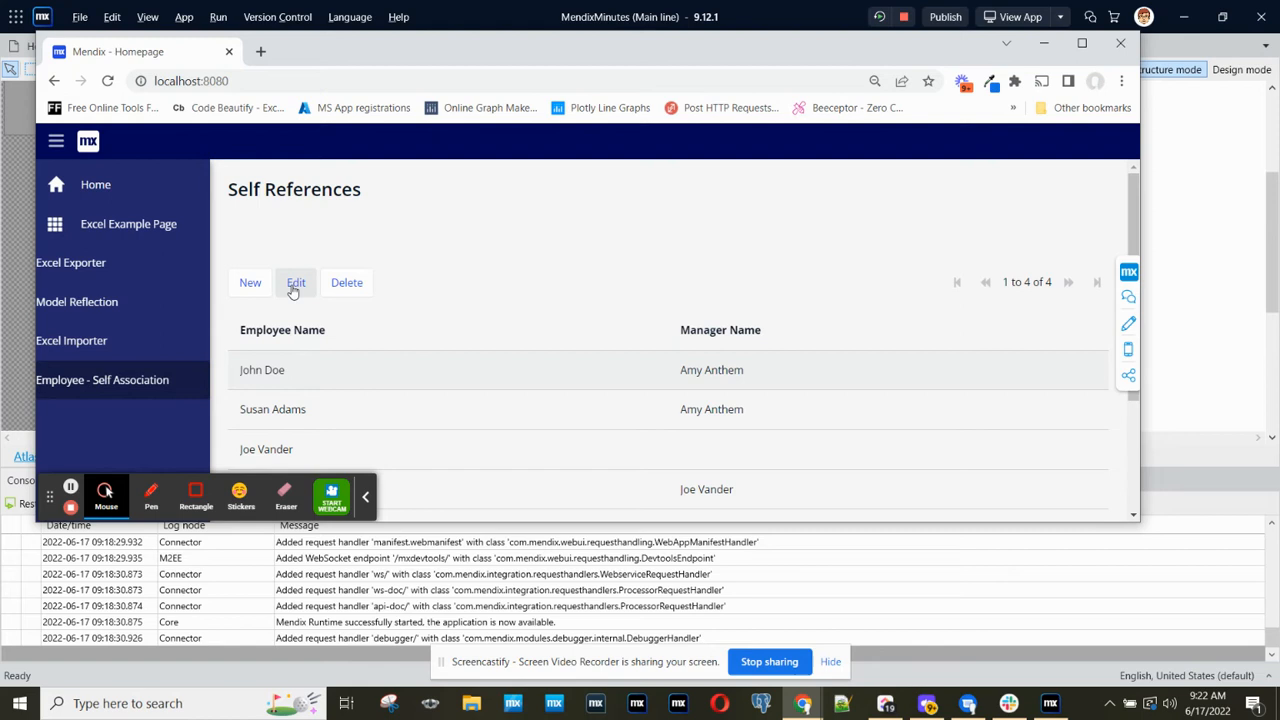
left_click(296, 282)
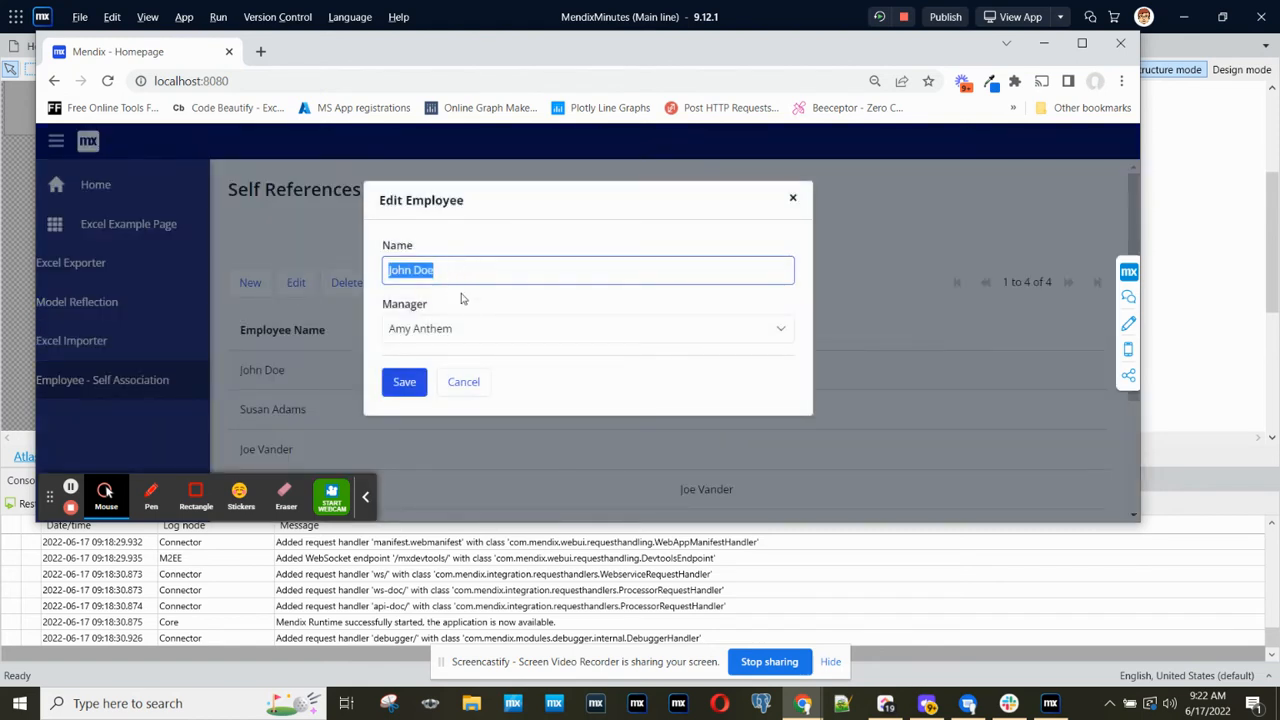
left_click(588, 328)
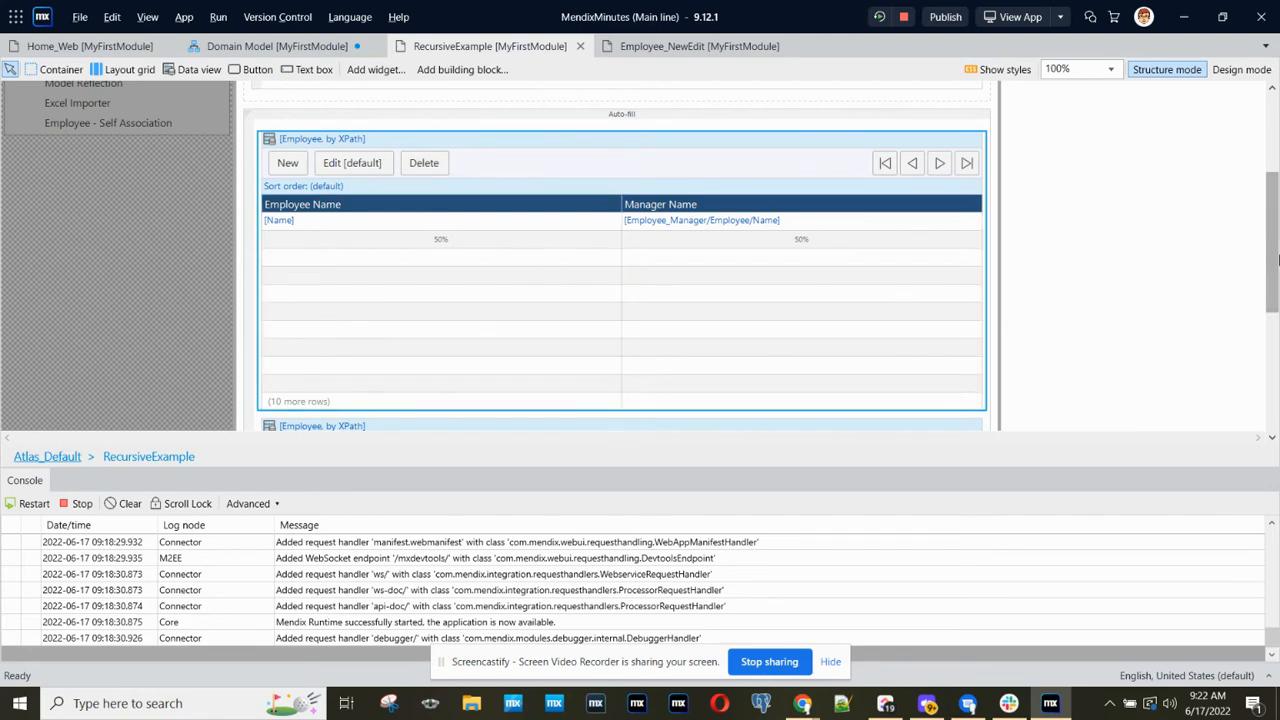
Confirm the Managers grid's XPath [MyFirstModule.Employee_Manager[reversed()]/MyFirstModule.Employee].
scroll("down", 3)
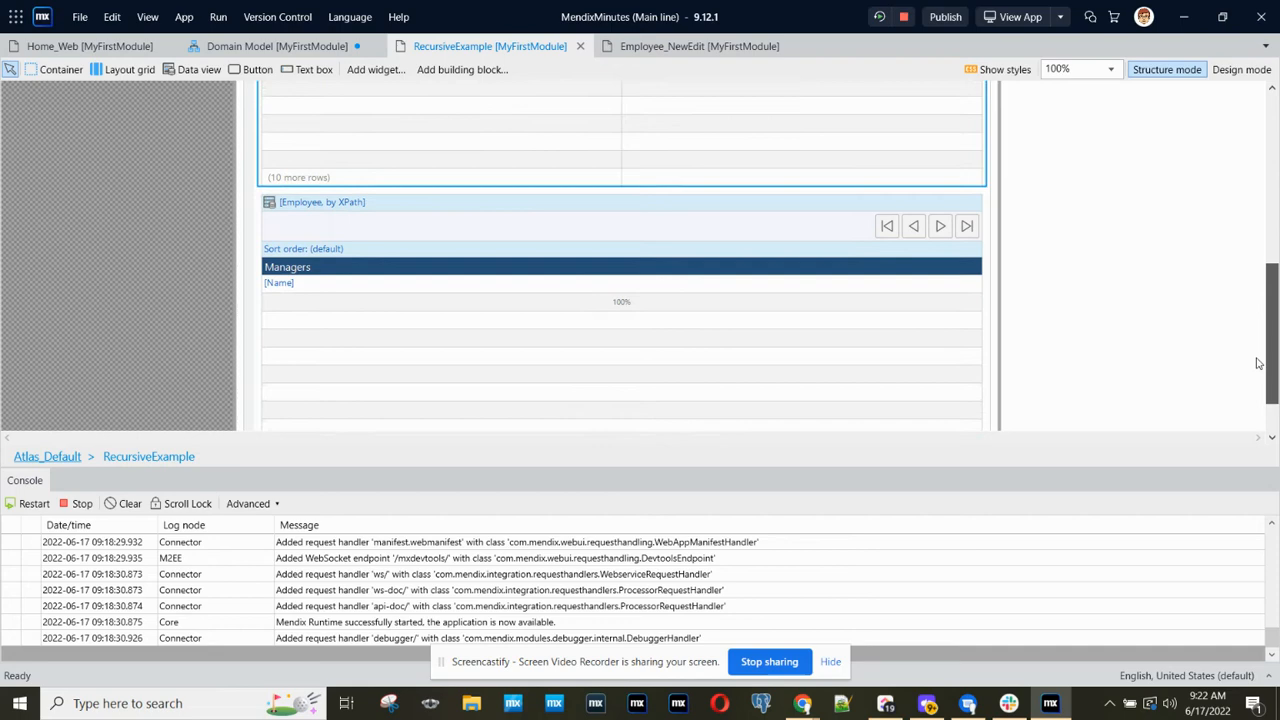
scroll("down", 3)
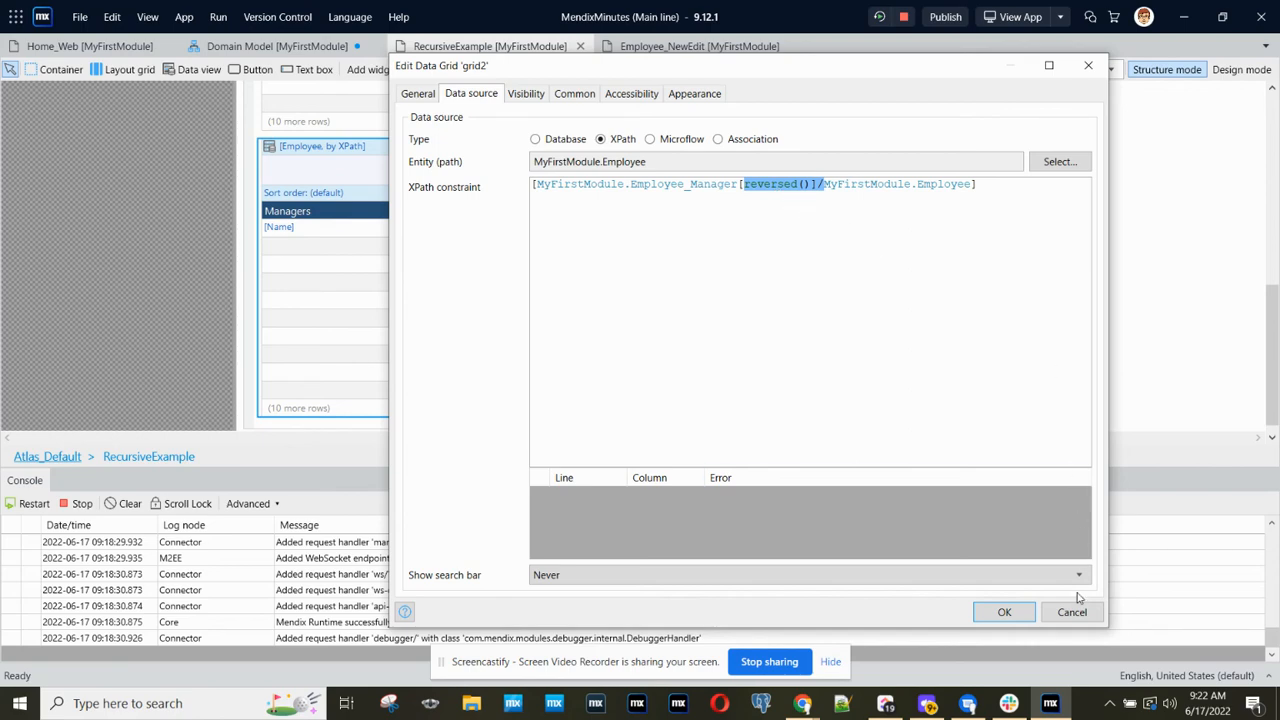
left_click(1004, 612)
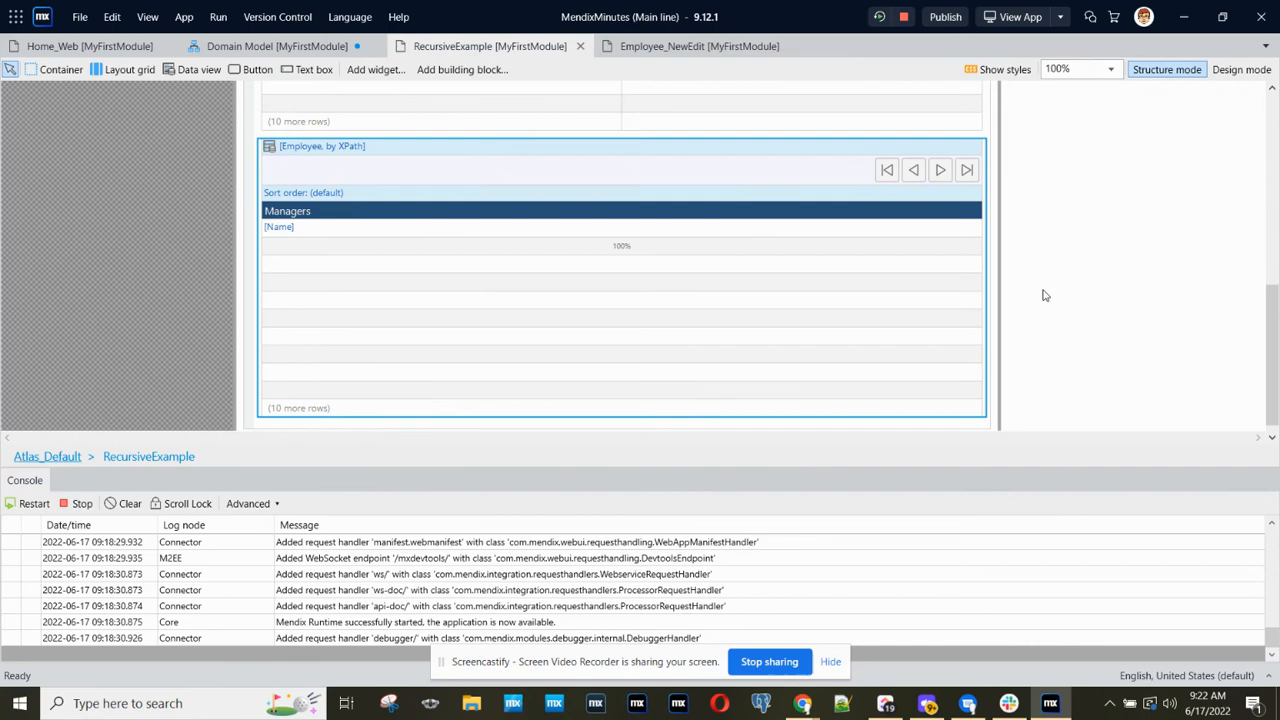
Switch to the running app and scroll to the Managers grid listing Joe Vander and Amy Anthem.
key("alt+tab")
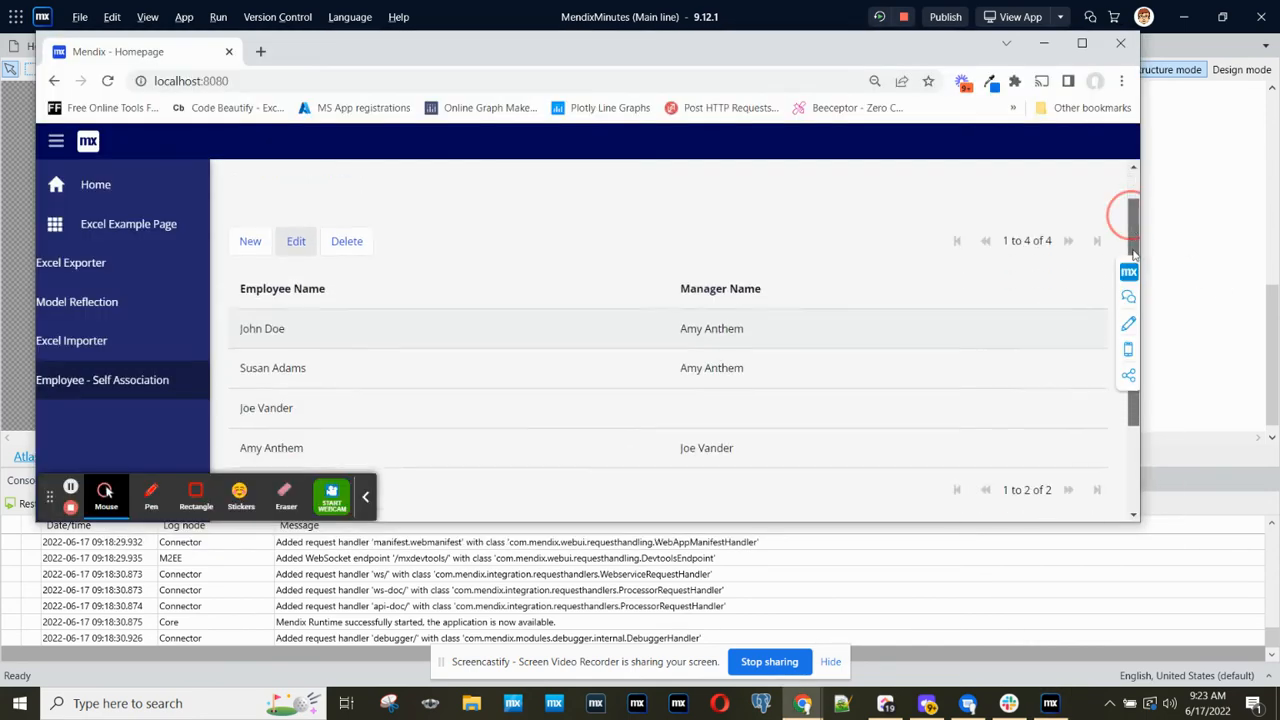
scroll("down", 3)
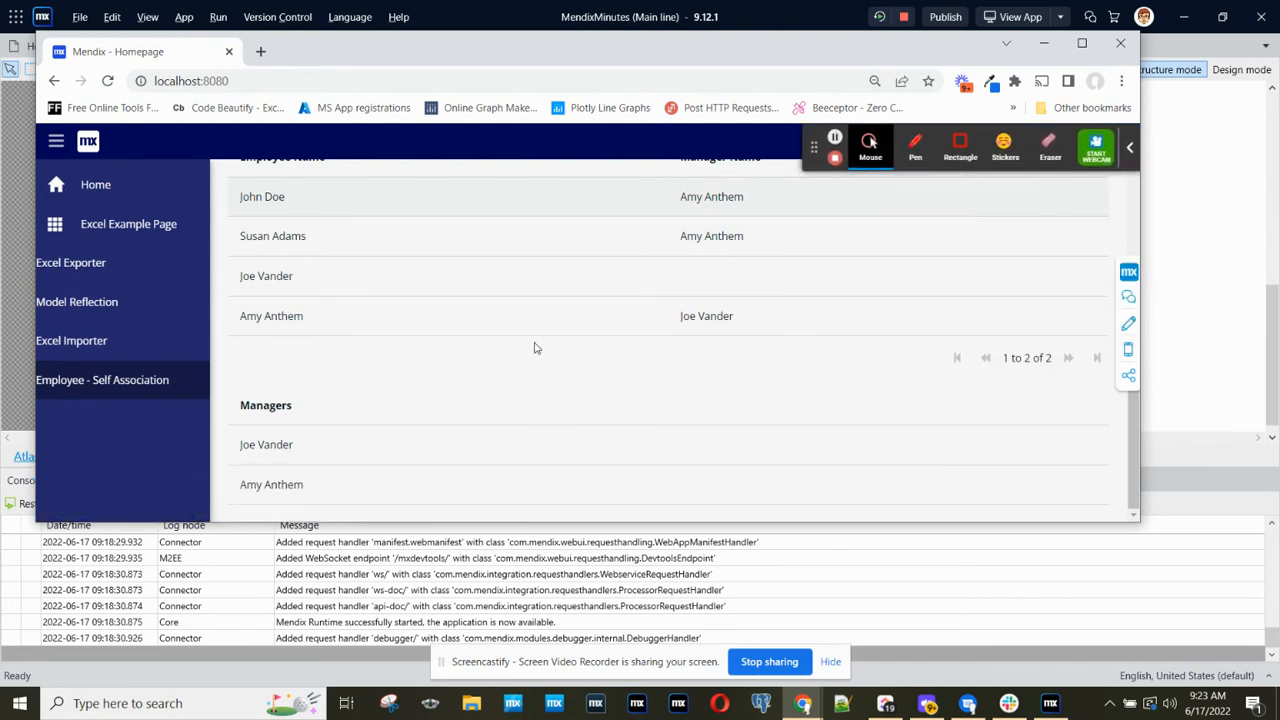
mouse_move(704, 232)
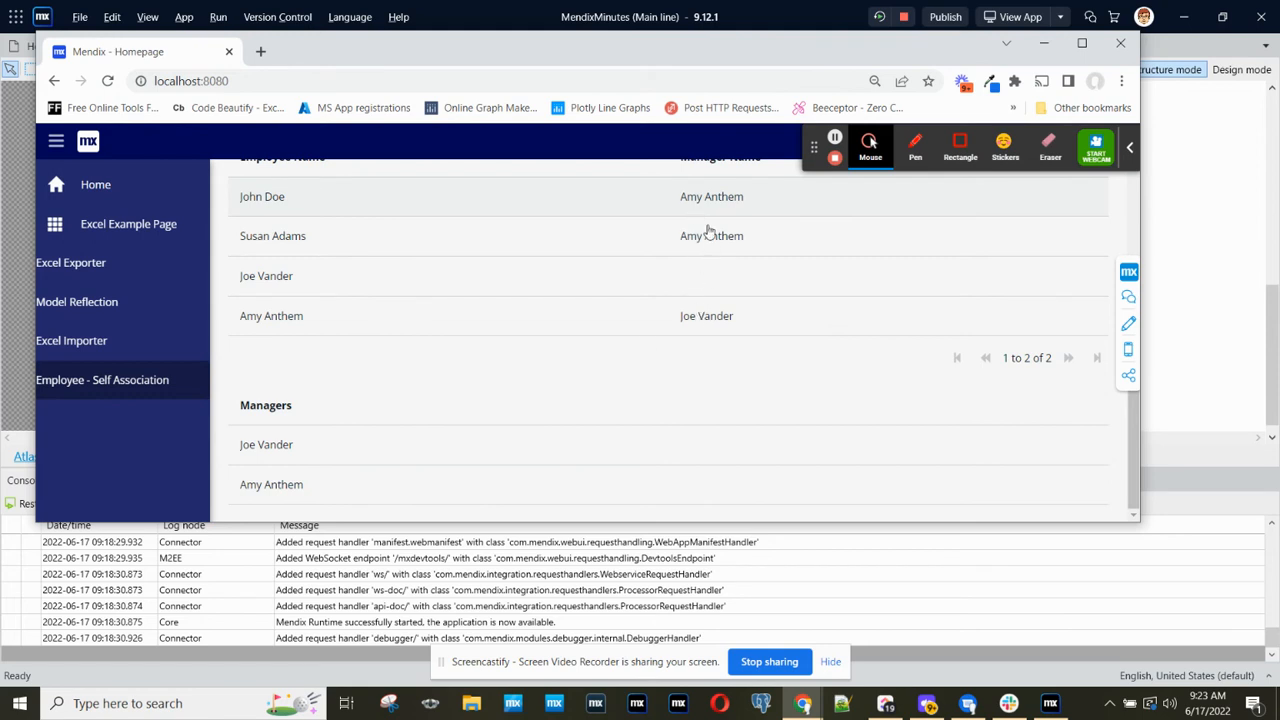
mouse_move(700, 230)
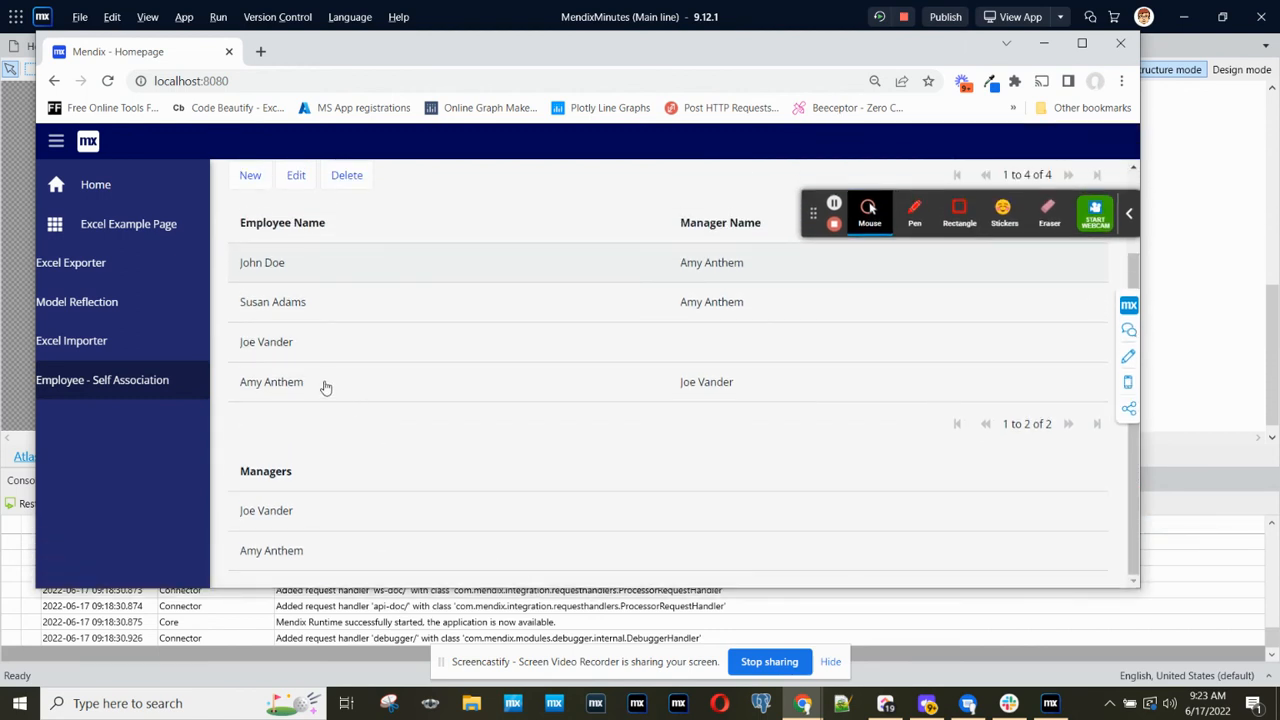
left_click(296, 176)
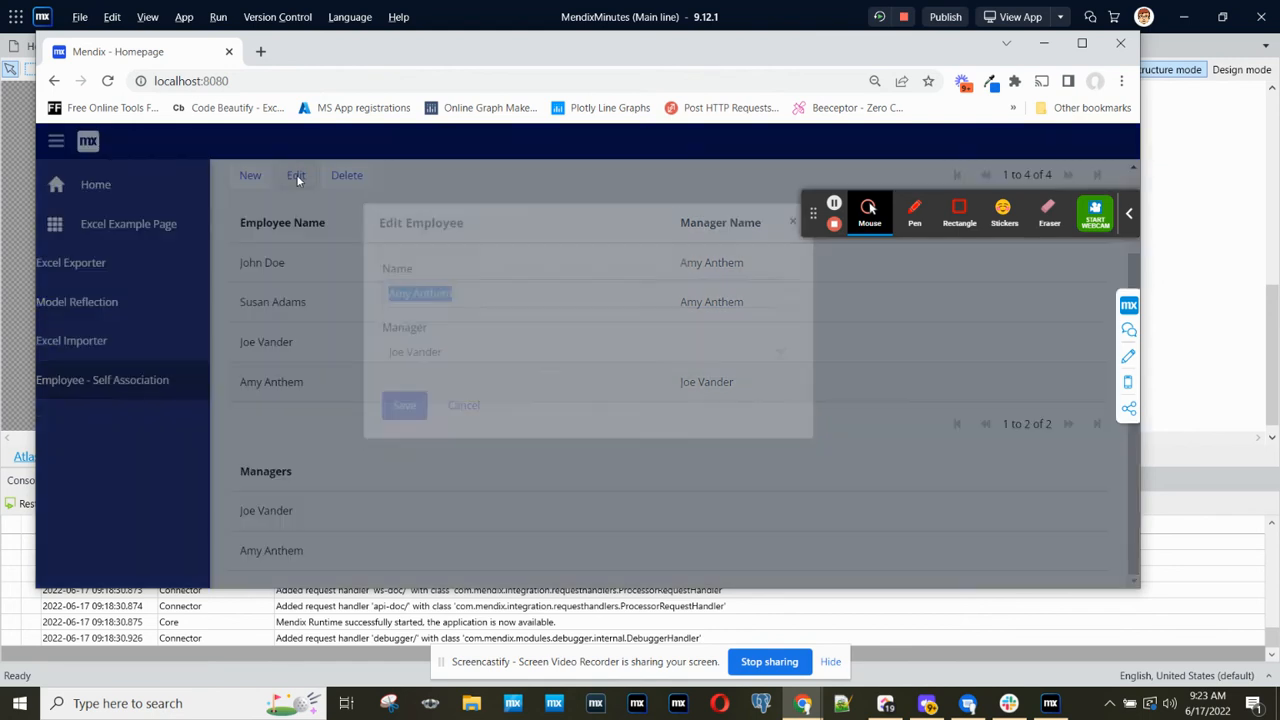
left_click(588, 352)
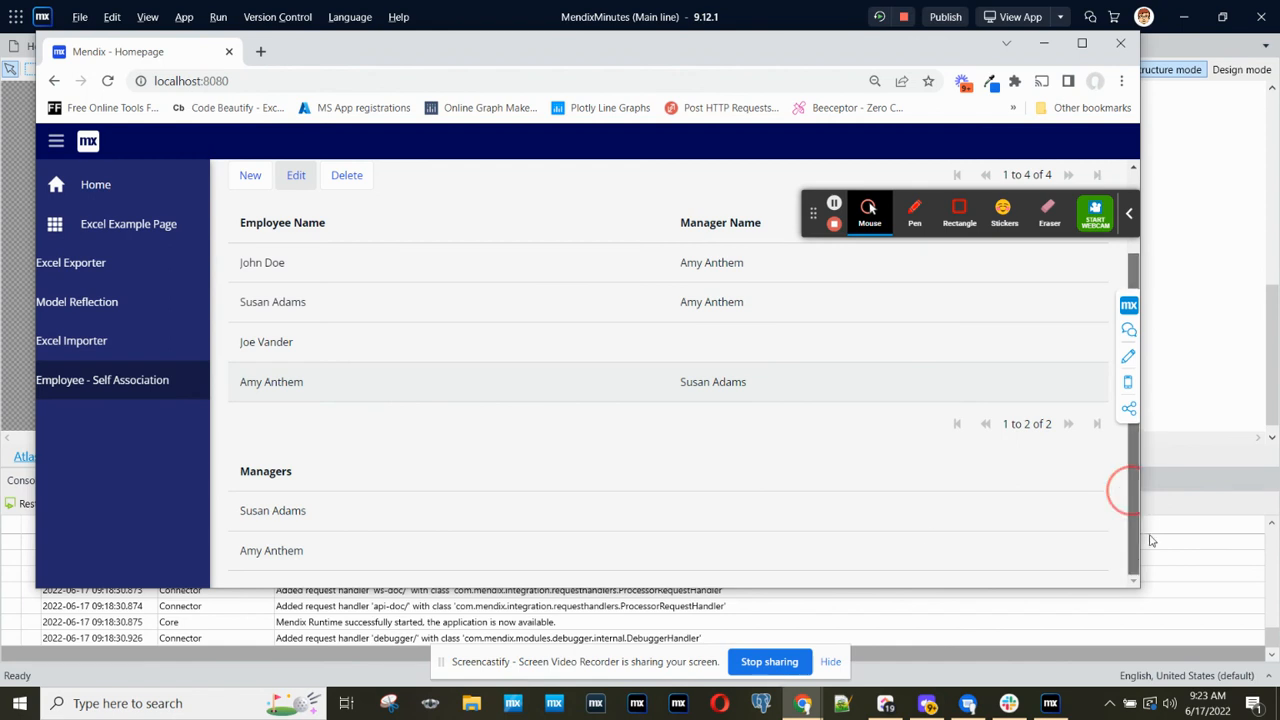
mouse_move(592, 308)
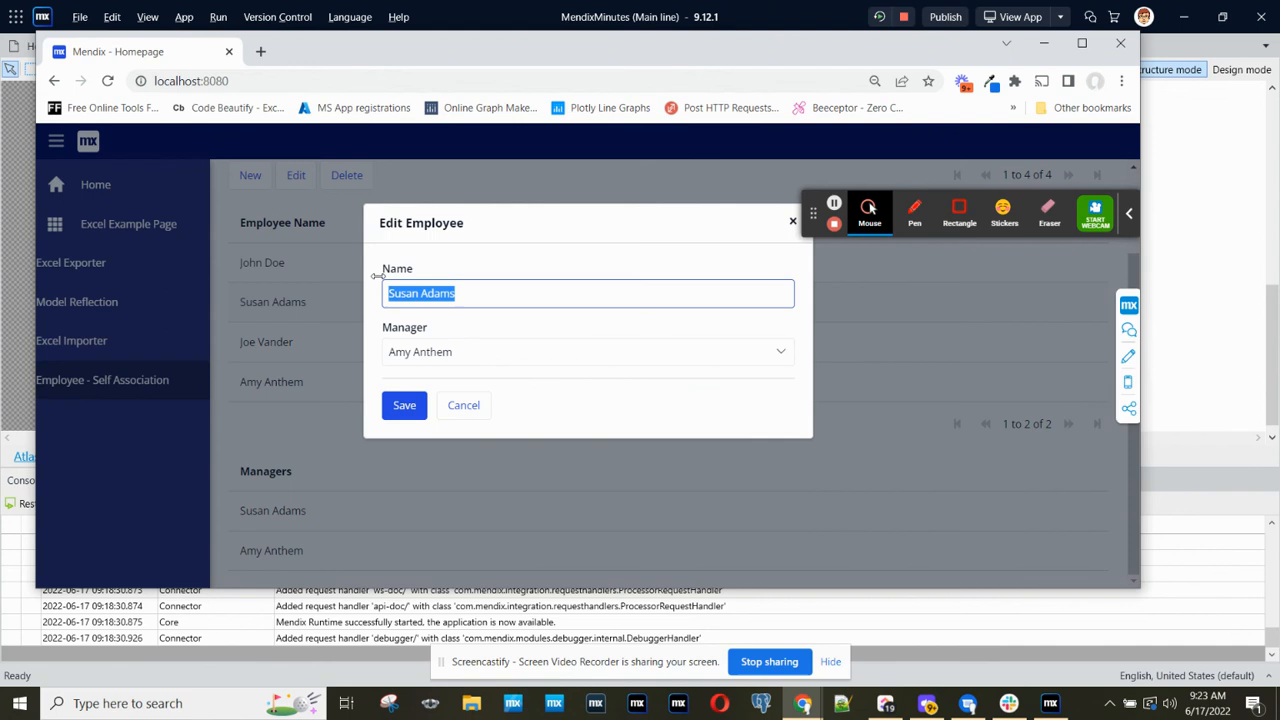
left_click(588, 352)
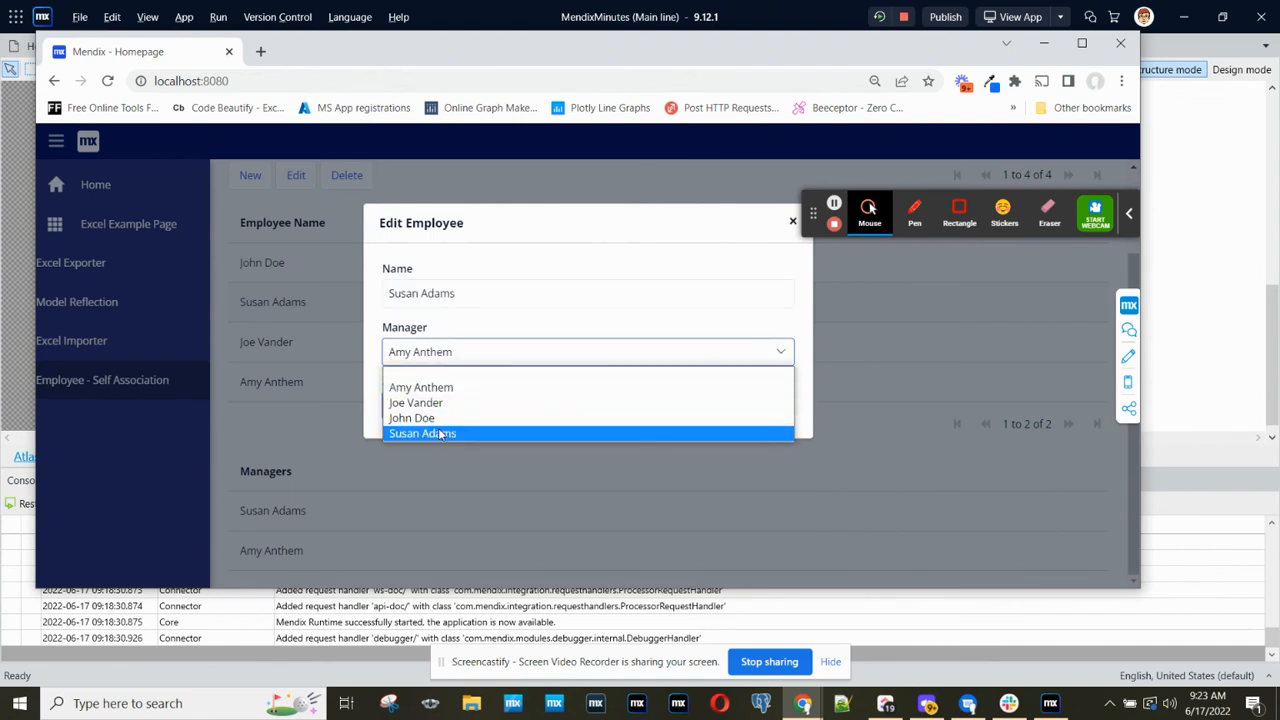